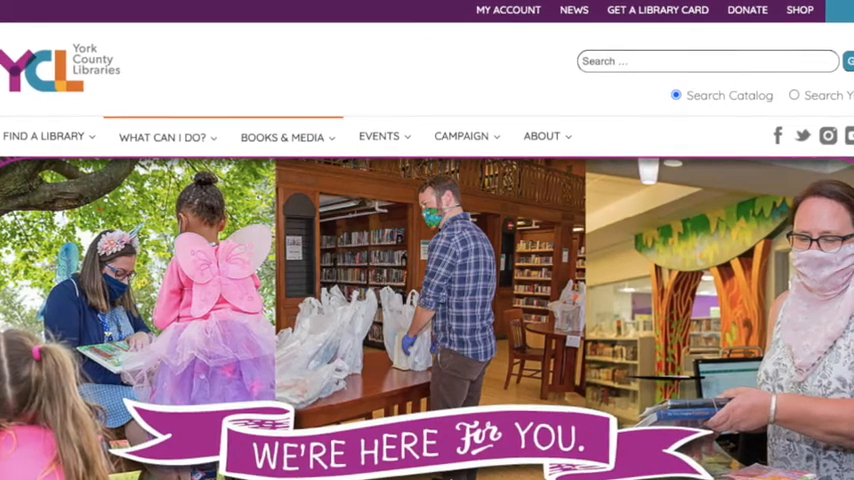
Open the York County Libraries list of online research databases from What Can I Do?
{"action": "scroll", "scroll_direction": "down", "scroll_amount": 3}
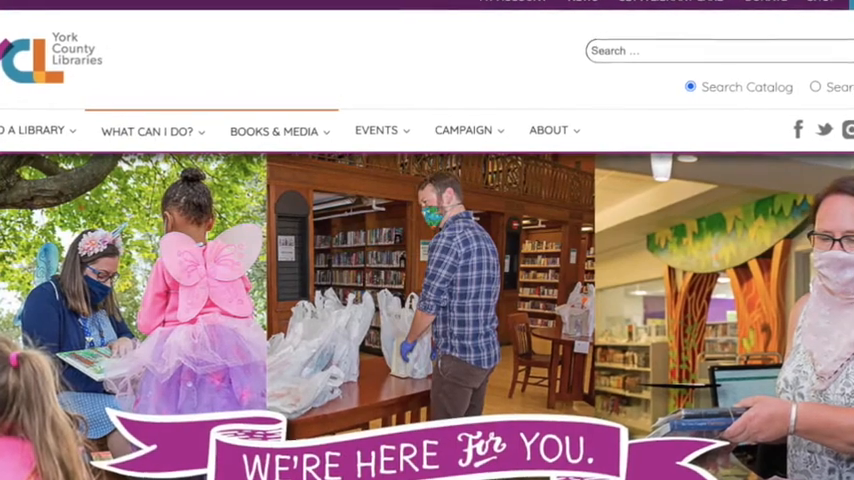
{"action": "scroll", "scroll_direction": "down", "scroll_amount": 3}
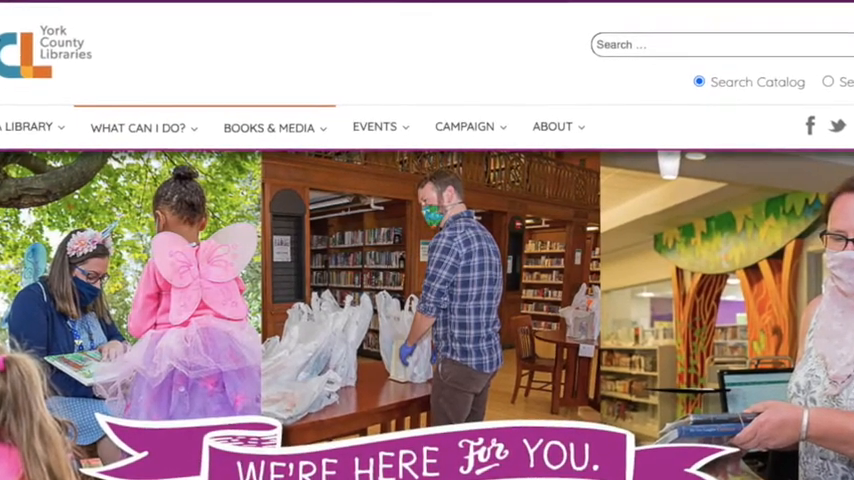
{"action": "scroll", "scroll_direction": "down", "scroll_amount": 3}
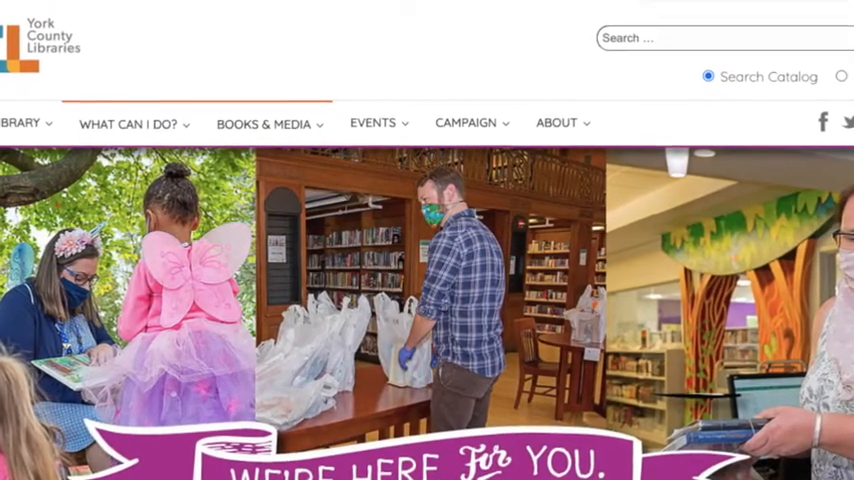
{"action": "scroll", "scroll_direction": "down", "scroll_amount": 3}
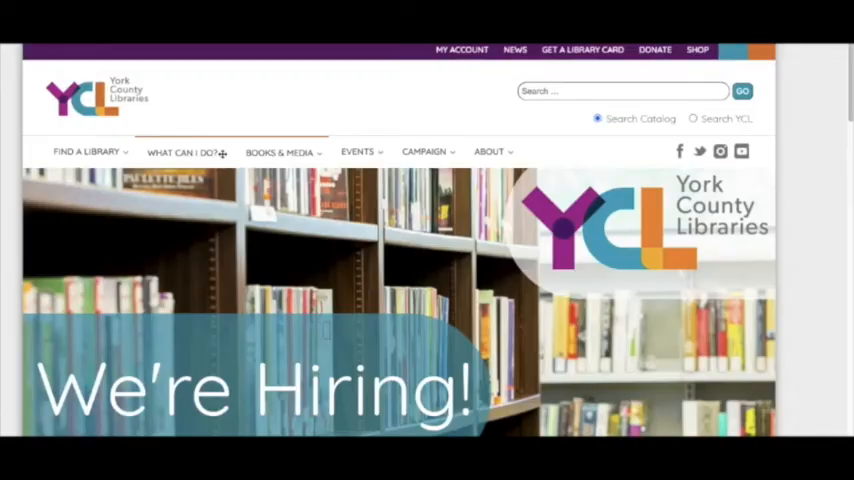
{"action": "left_click", "coordinate": [183, 151]}
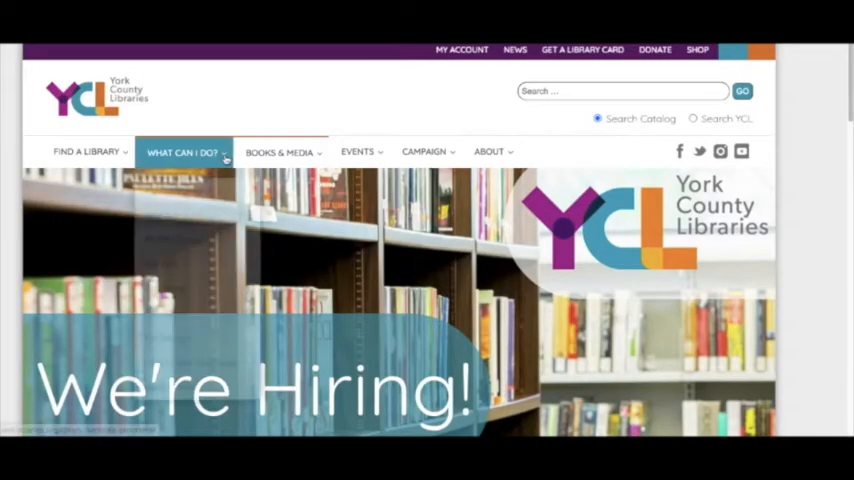
{"action": "left_click", "coordinate": [183, 151]}
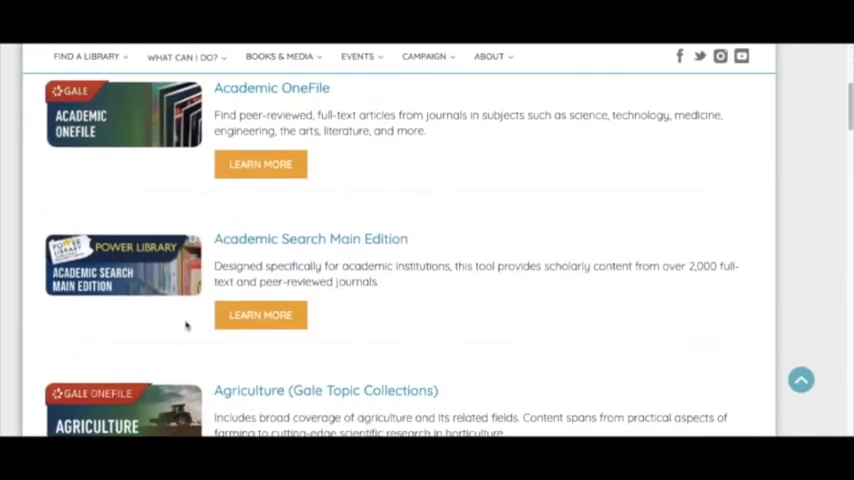
Page forward to the databases page listing Middle School (Gale in Context).
{"action": "scroll", "scroll_direction": "down", "scroll_amount": 3}
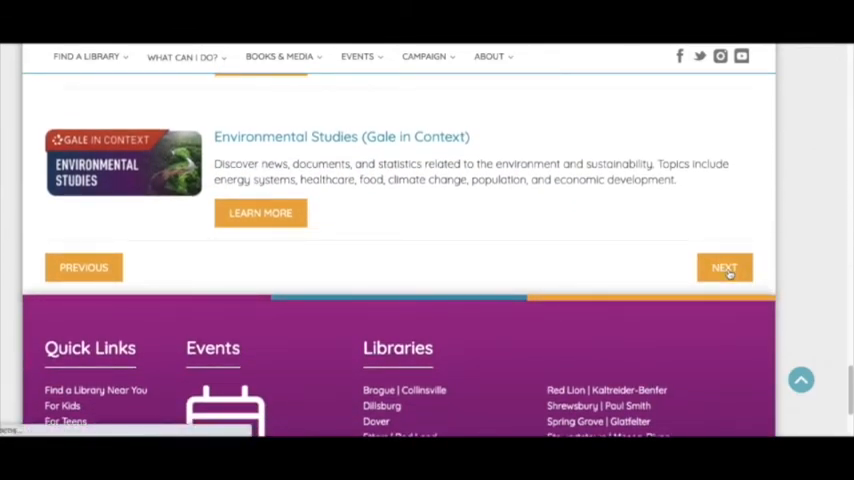
{"action": "left_click", "coordinate": [723, 267]}
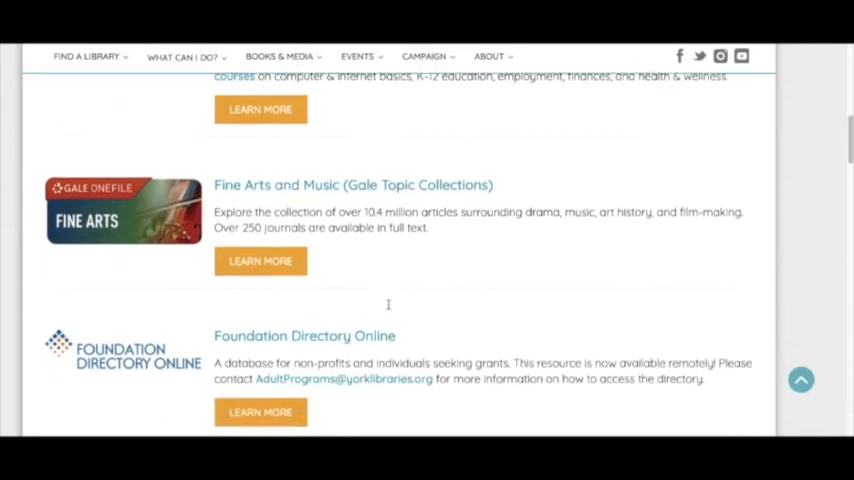
{"action": "scroll", "scroll_direction": "down", "scroll_amount": 3}
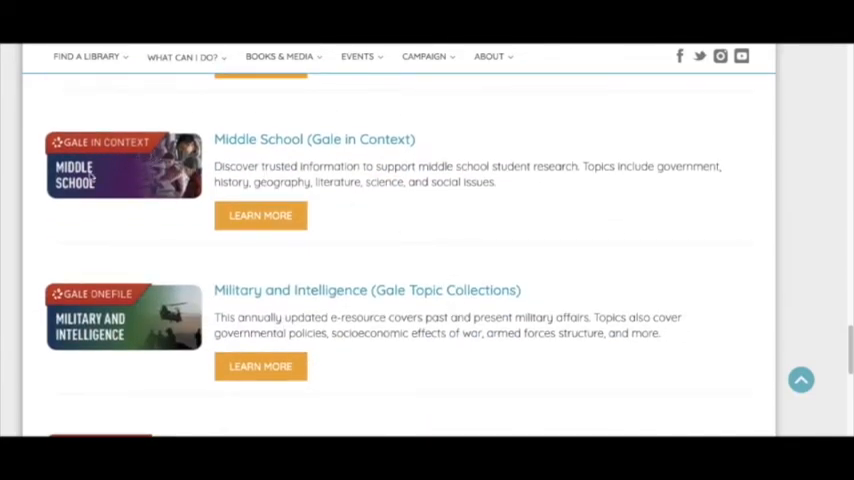
{"action": "mouse_move", "coordinate": [260, 215]}
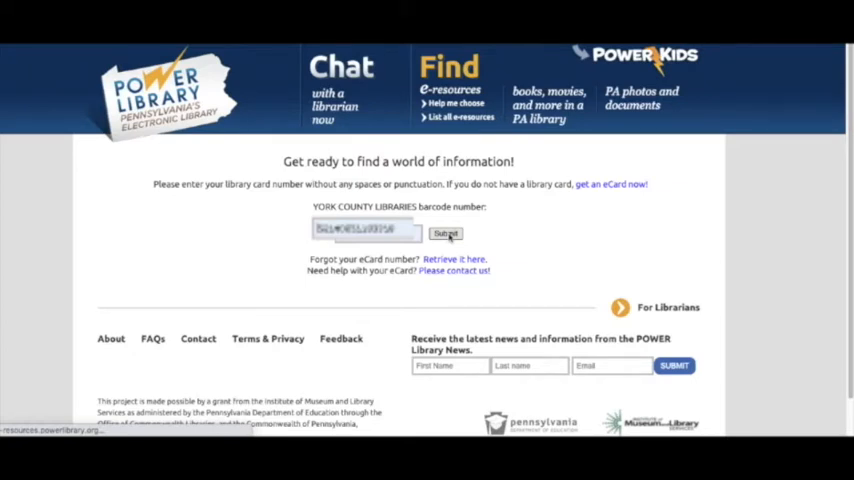
Submit the York County Libraries card number in the POWER Library form.
{"action": "left_click", "coordinate": [445, 233]}
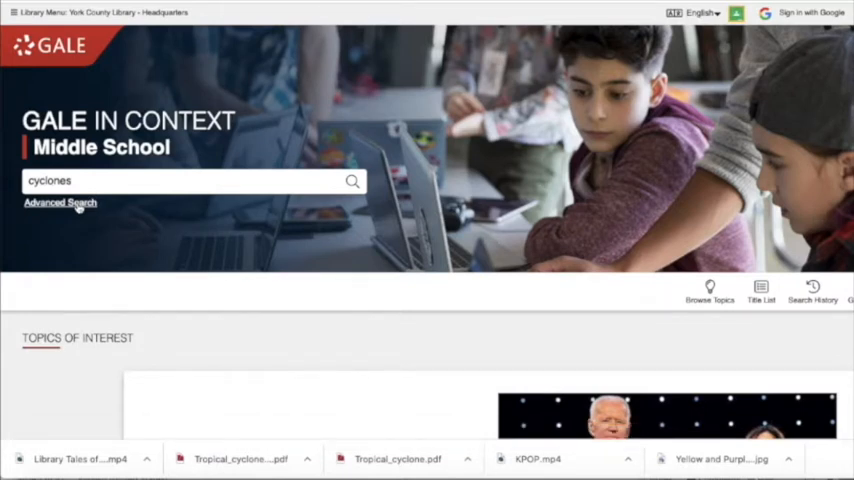
Enter 'cyclones' as the keyword in the Advanced Search form.
{"action": "left_click", "coordinate": [60, 203]}
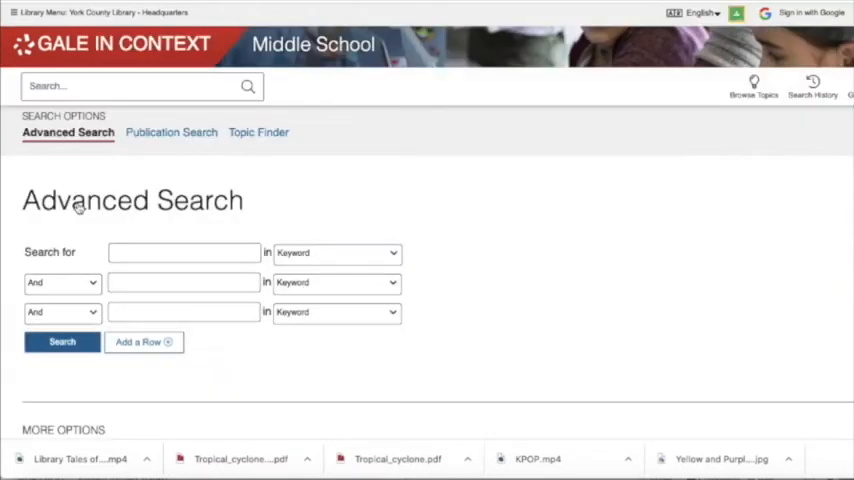
{"action": "left_click", "coordinate": [184, 252]}
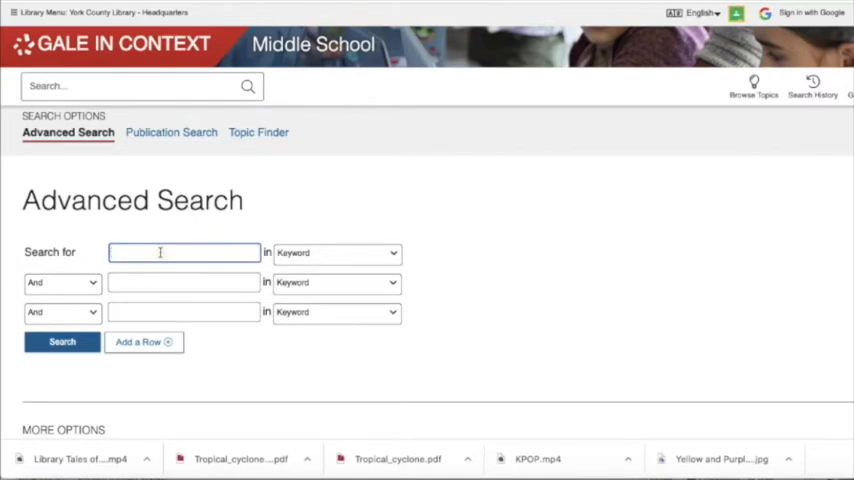
{"action": "type", "text": "cyclones"}
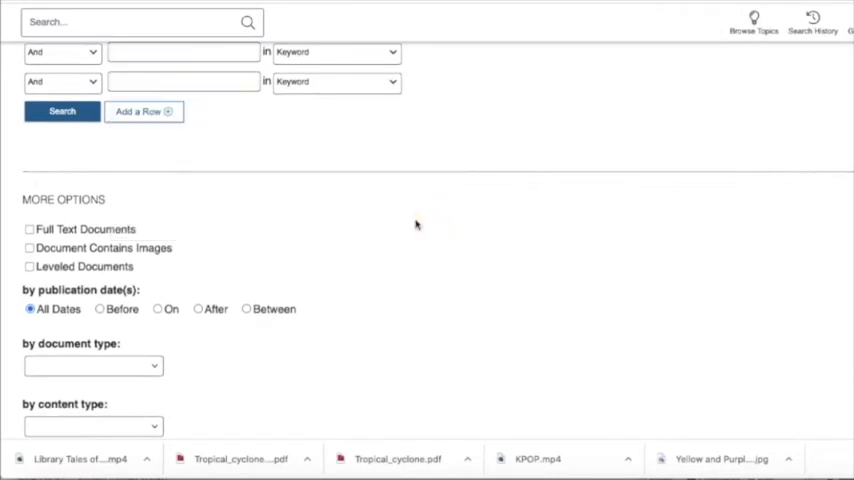
{"action": "scroll", "scroll_direction": "down", "scroll_amount": 3}
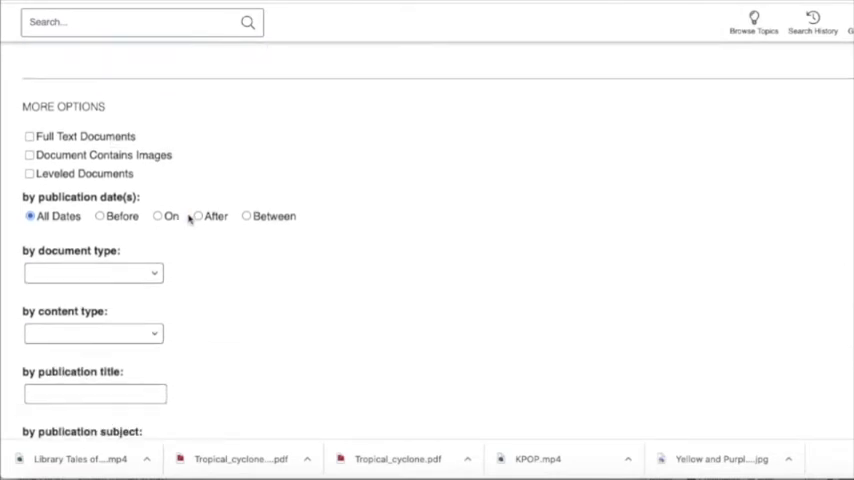
{"action": "mouse_move", "coordinate": [140, 192]}
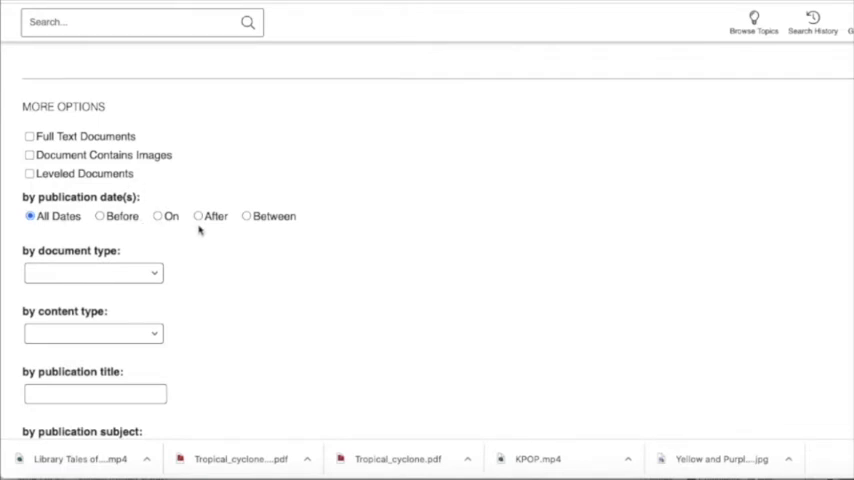
{"action": "mouse_move", "coordinate": [159, 277]}
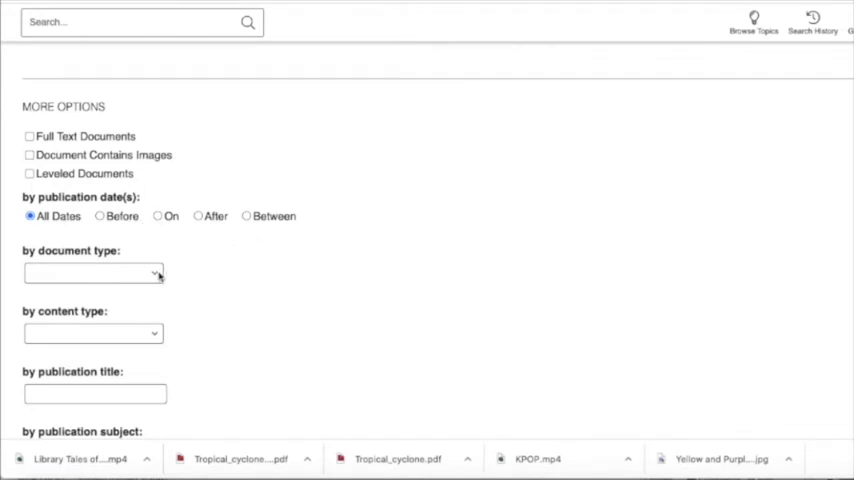
Review the document type, content type and content level filters, leaving them at their defaults.
{"action": "left_click", "coordinate": [93, 273]}
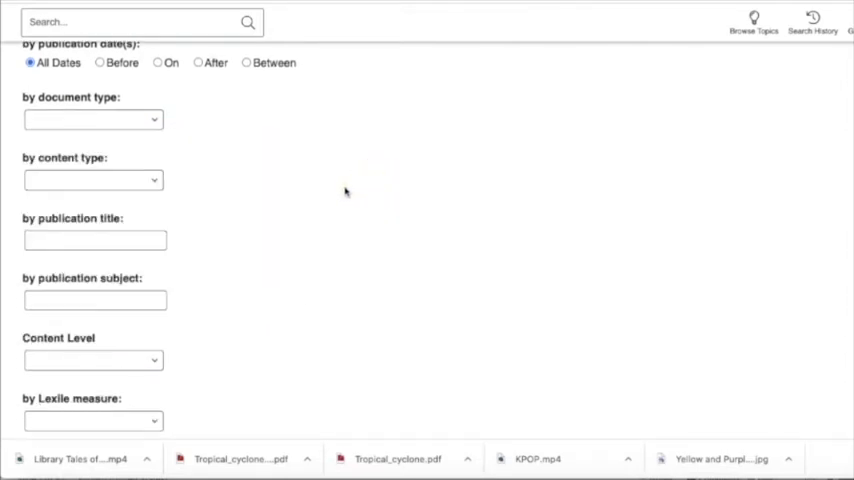
{"action": "left_click", "coordinate": [93, 180]}
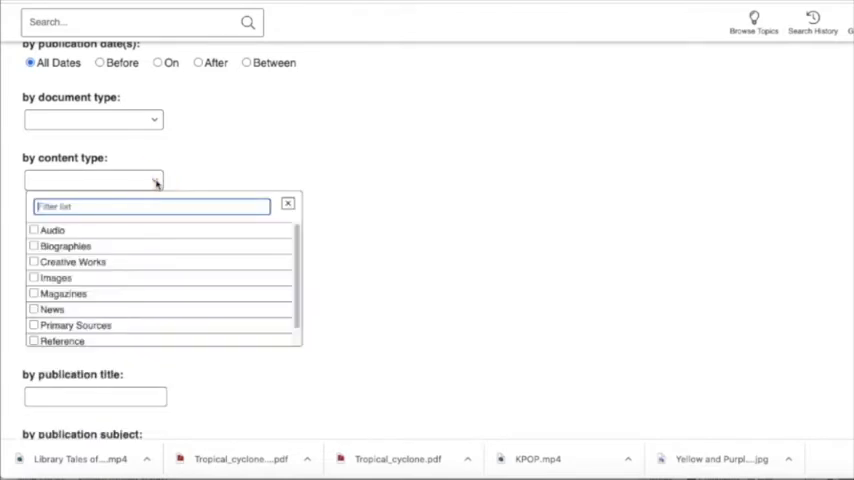
{"action": "scroll", "scroll_direction": "down", "scroll_amount": 3}
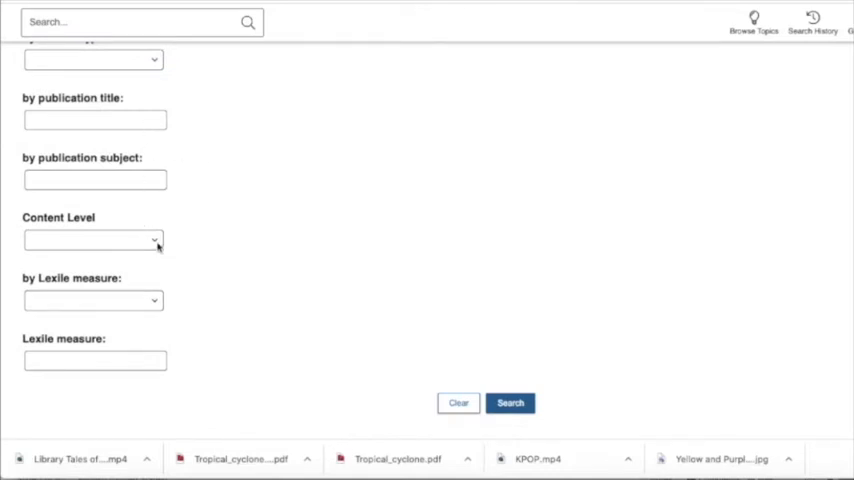
{"action": "left_click", "coordinate": [93, 240]}
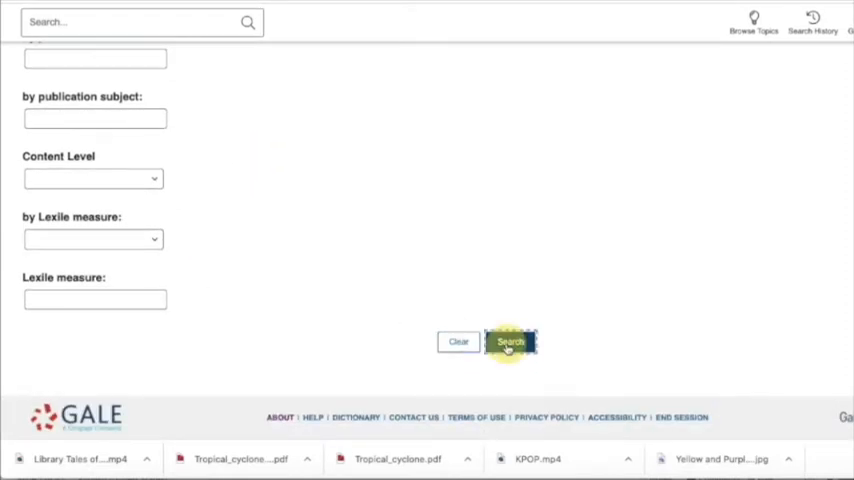
Run the cyclones search and filter results to the 33 Reference articles.
{"action": "left_click", "coordinate": [511, 341]}
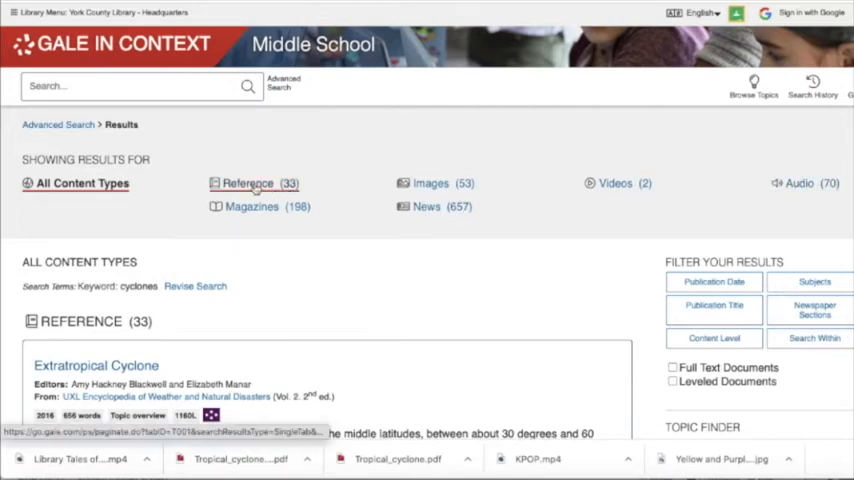
{"action": "left_click", "coordinate": [96, 365]}
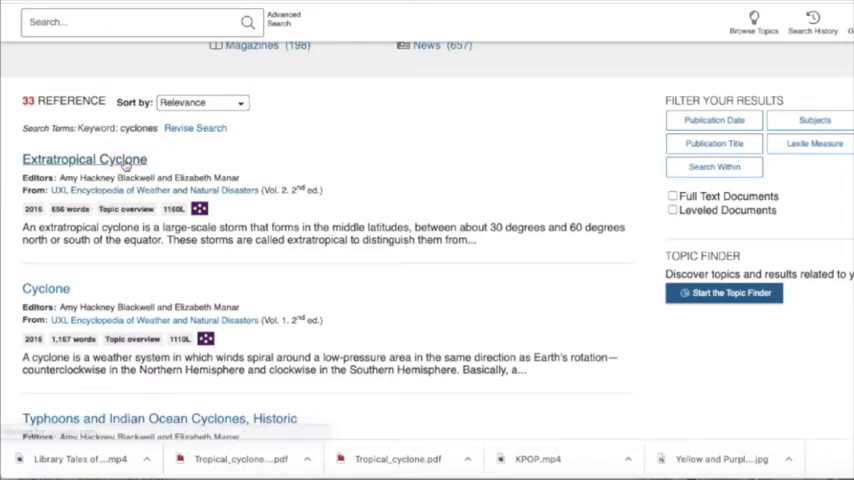
Open Extratropical Cyclone and highlight the Words to Know cyclone definition in yellow.
{"action": "left_click", "coordinate": [85, 158]}
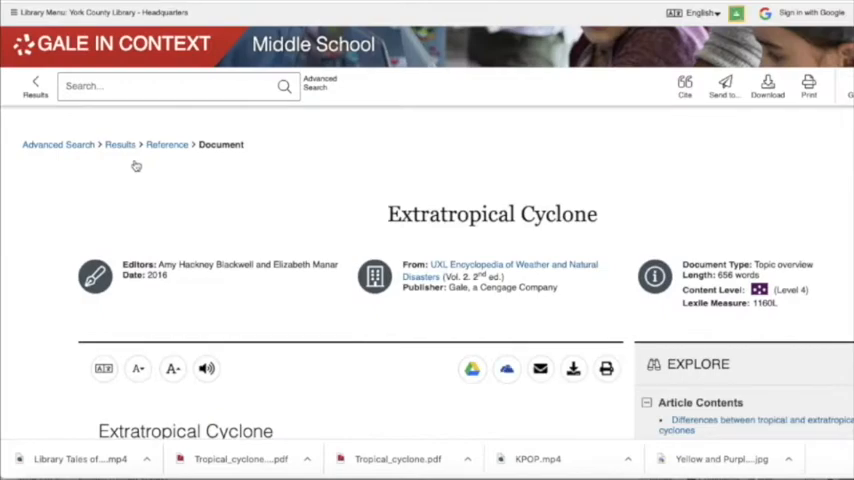
{"action": "scroll", "scroll_direction": "down", "scroll_amount": 3}
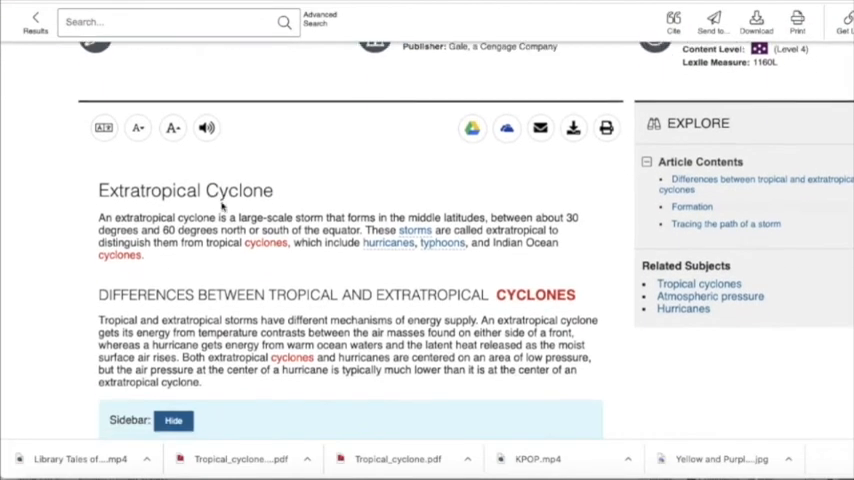
{"action": "scroll", "scroll_direction": "down", "scroll_amount": 3}
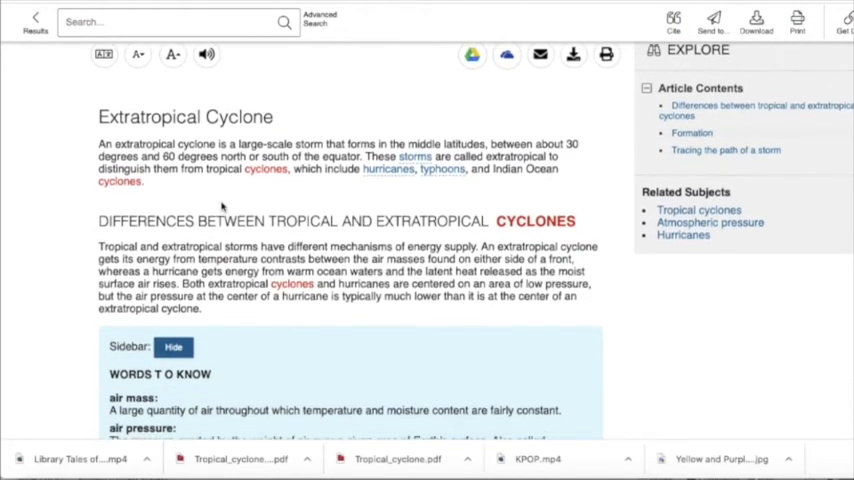
{"action": "scroll", "scroll_direction": "down", "scroll_amount": 3}
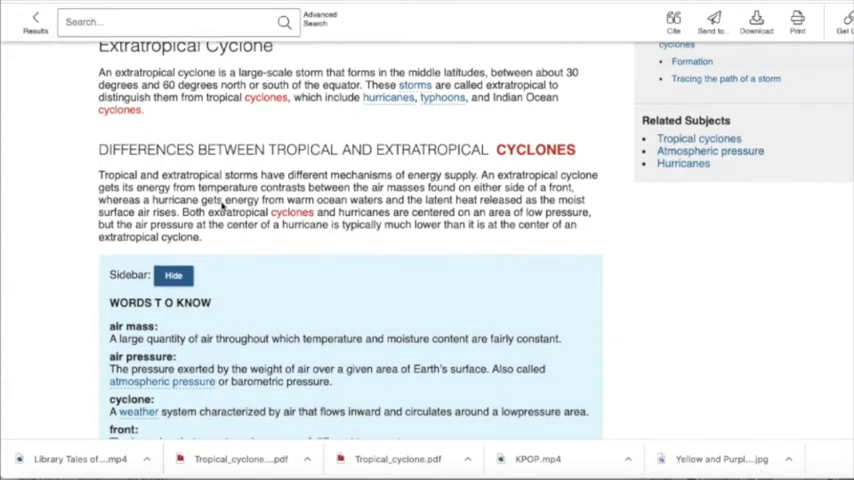
{"action": "scroll", "scroll_direction": "down", "scroll_amount": 3}
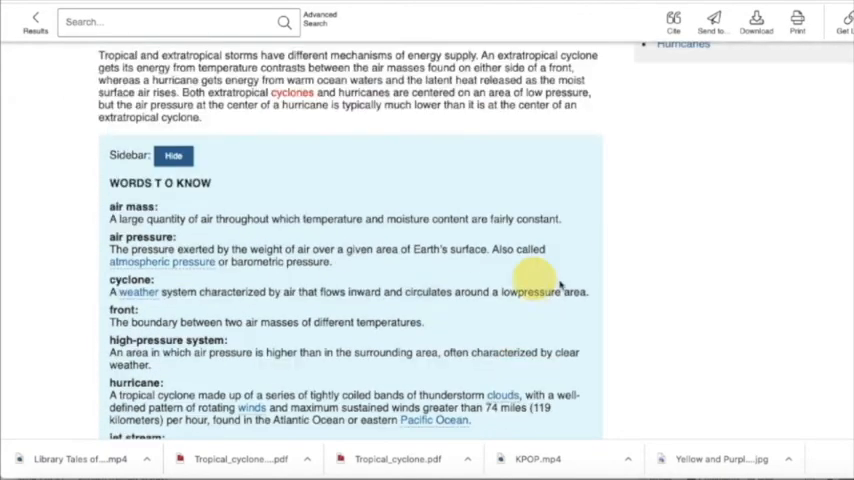
{"action": "left_click_drag", "start_coordinate": [110, 291], "coordinate": [590, 291]}
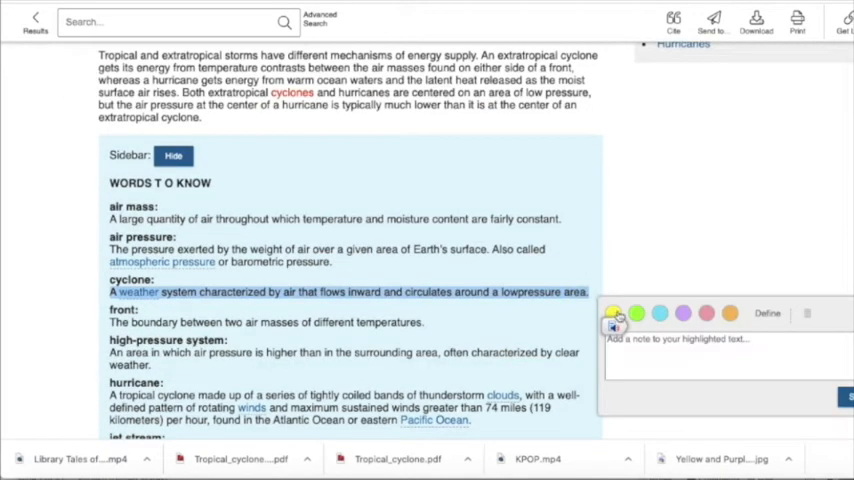
{"action": "left_click", "coordinate": [614, 313]}
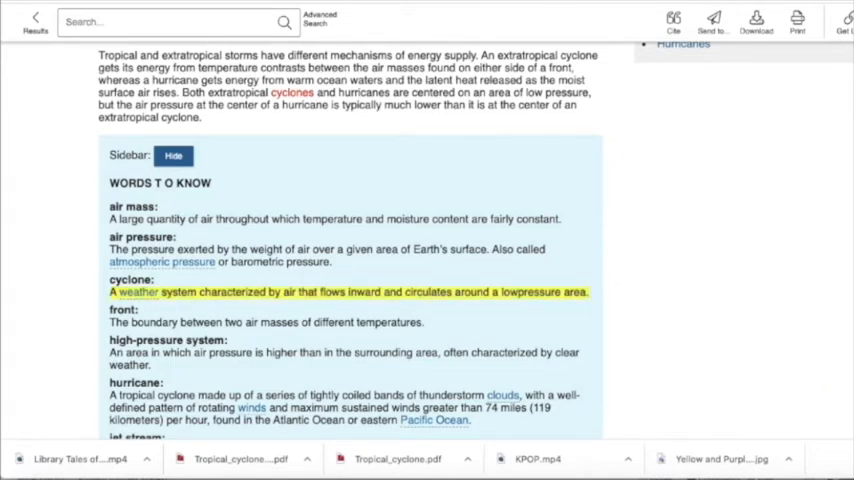
{"action": "mouse_move", "coordinate": [471, 313]}
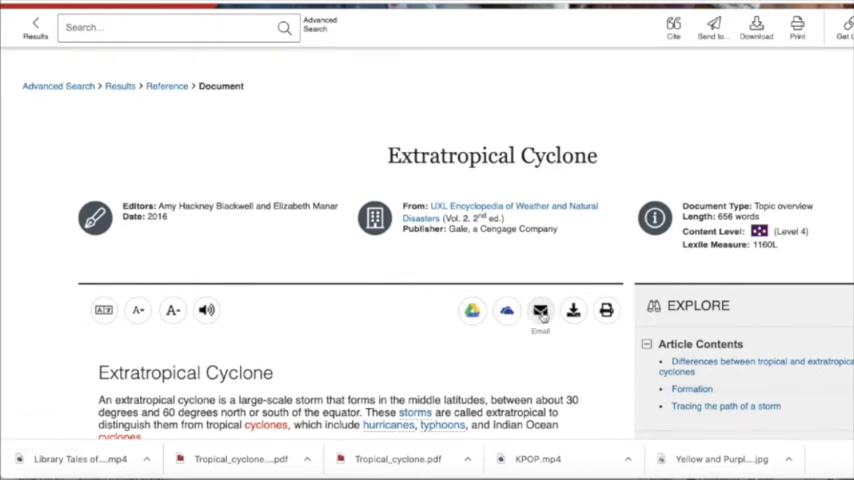
{"action": "mouse_move", "coordinate": [606, 310]}
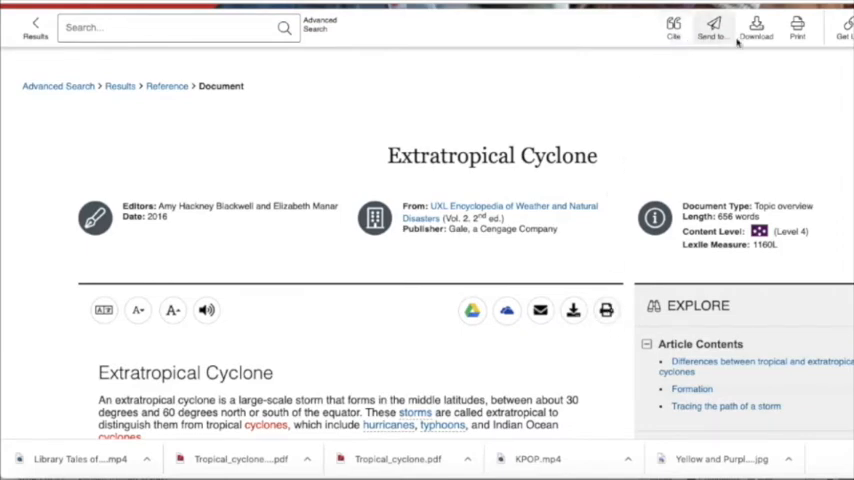
Open Cite for the Extratropical Cyclone article to show its MLA 8th Edition citation.
{"action": "left_click", "coordinate": [673, 27]}
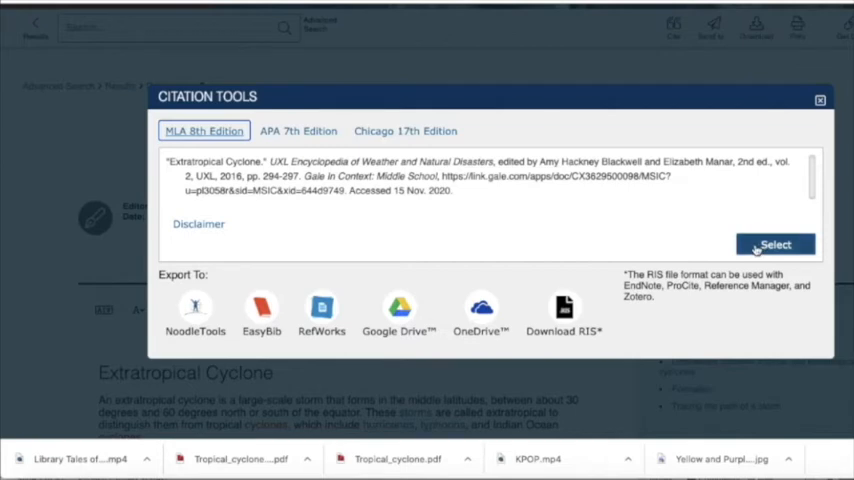
Select and copy the MLA 8th Edition citation, then close Citation Tools.
{"action": "left_click", "coordinate": [775, 244]}
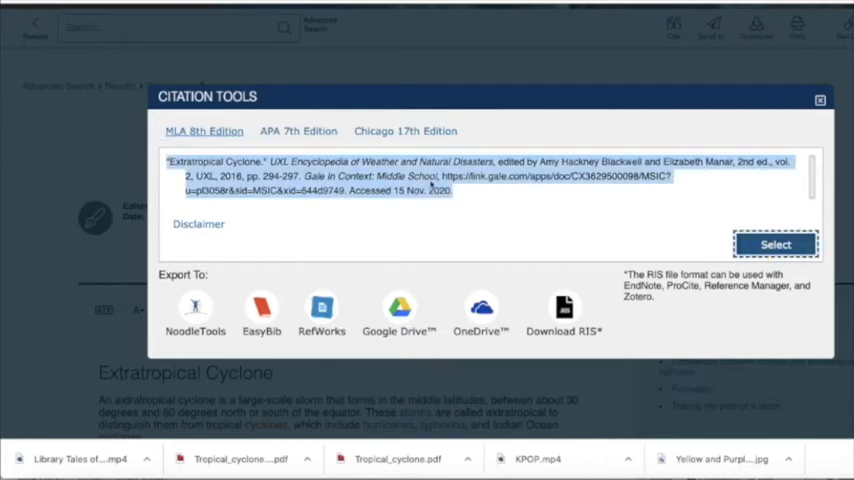
{"action": "right_click", "coordinate": [430, 190]}
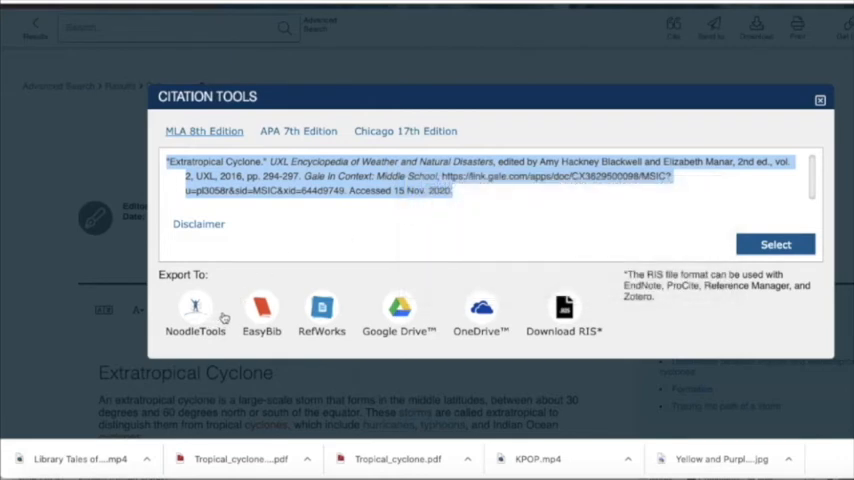
{"action": "mouse_move", "coordinate": [348, 342]}
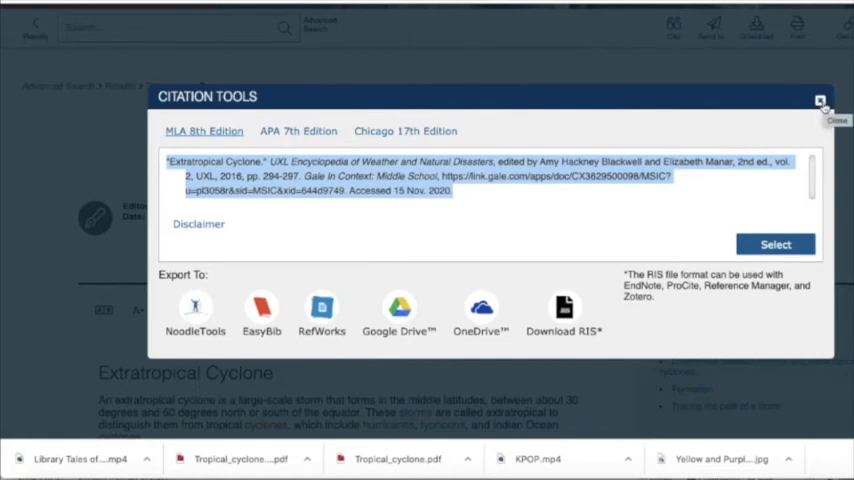
{"action": "left_click", "coordinate": [820, 101]}
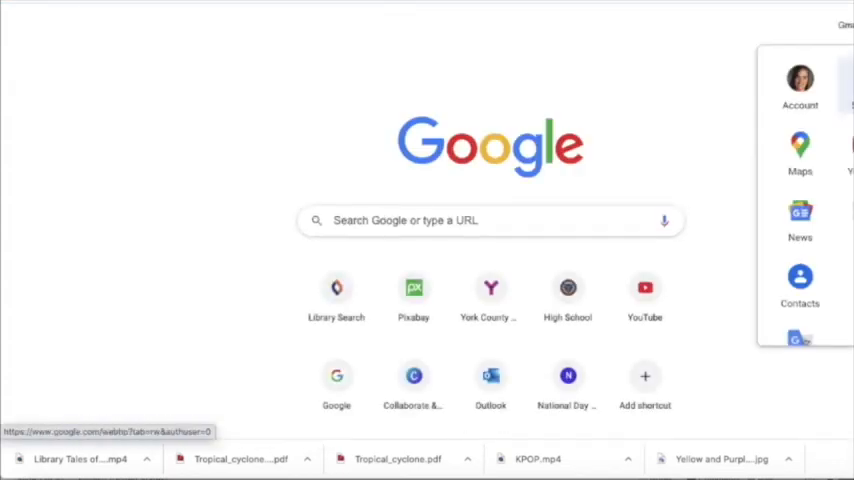
Scroll the Google apps grid and choose Docs to reach its templates home page.
{"action": "scroll", "scroll_direction": "down", "scroll_amount": 3}
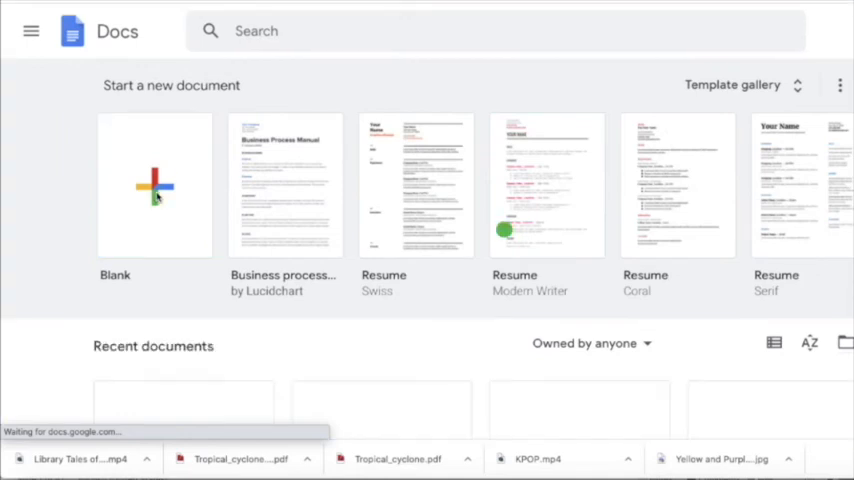
{"action": "left_click", "coordinate": [155, 187]}
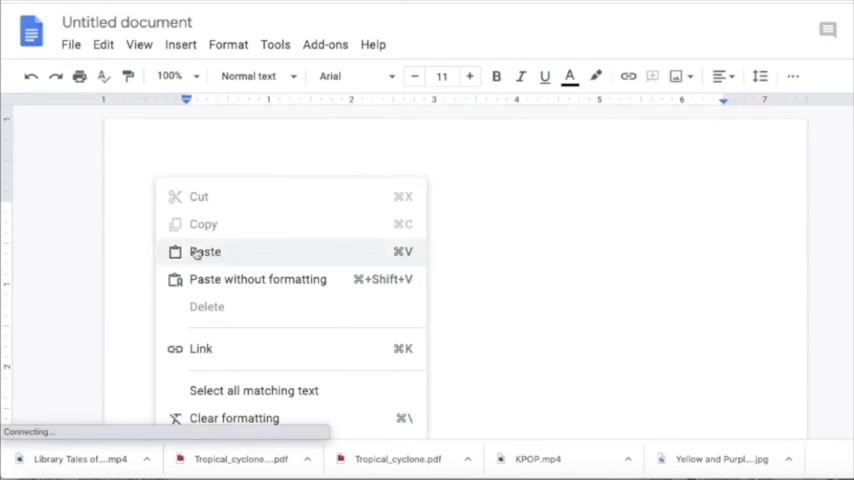
Create a blank document, paste the Extratropical Cyclone citation, and select all of it.
{"action": "left_click", "coordinate": [205, 252]}
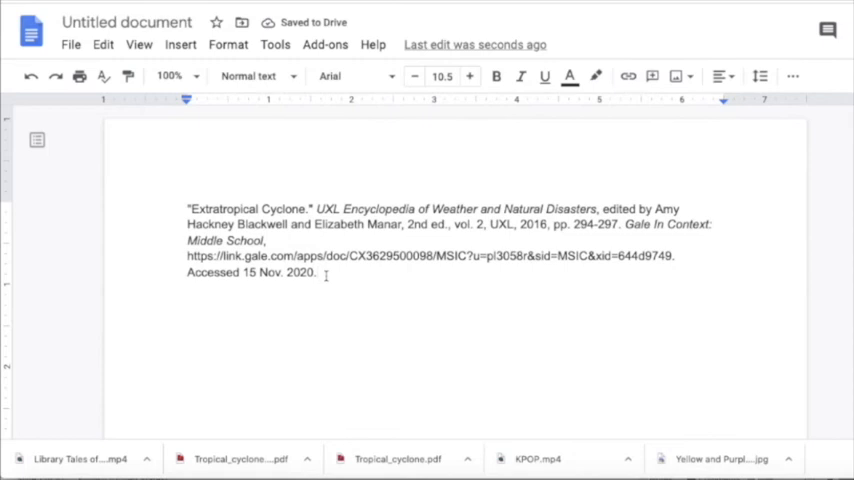
{"action": "left_click_drag", "start_coordinate": [186, 208], "coordinate": [316, 273]}
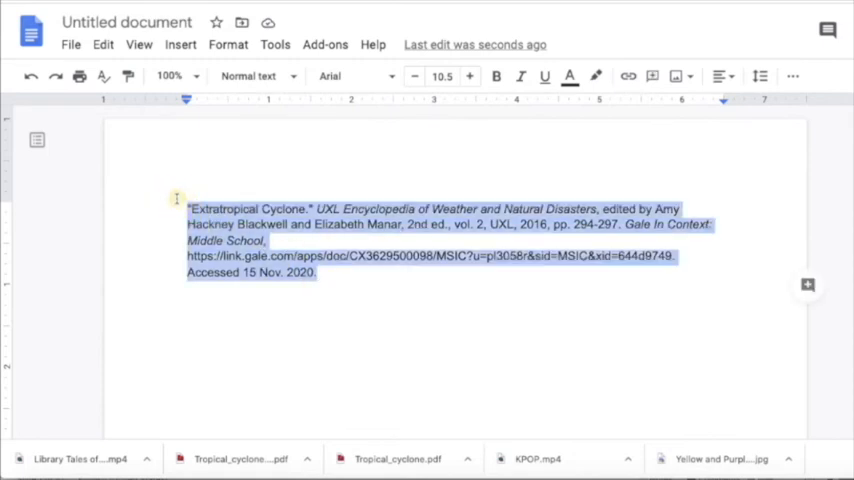
Set the selected citation's font to Times New Roman and its size to 12.
{"action": "left_click", "coordinate": [353, 76]}
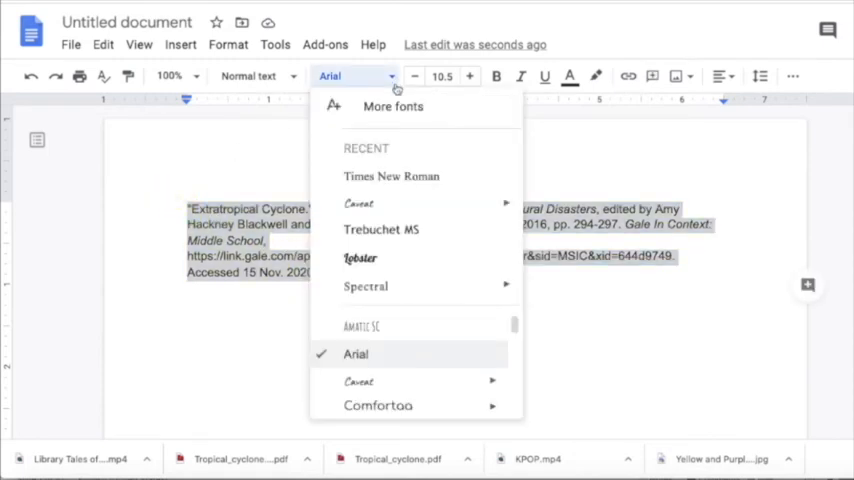
{"action": "left_click", "coordinate": [391, 176]}
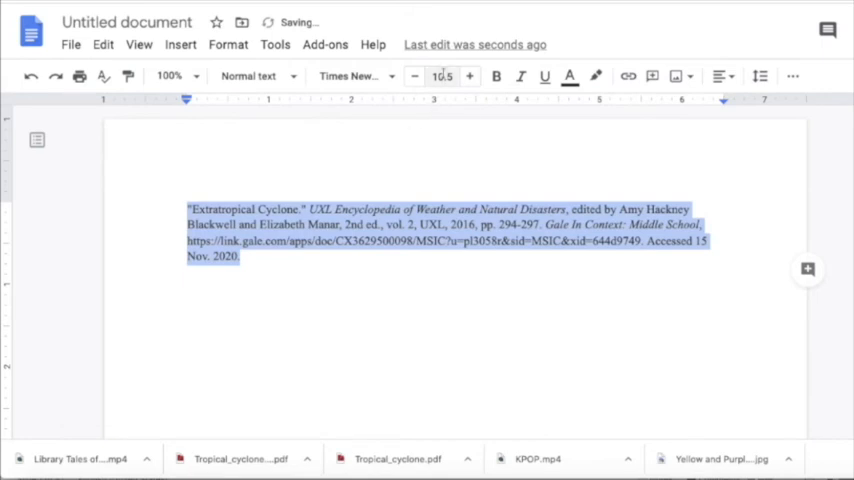
{"action": "left_click", "coordinate": [442, 75]}
{"action": "type", "text": "12"}
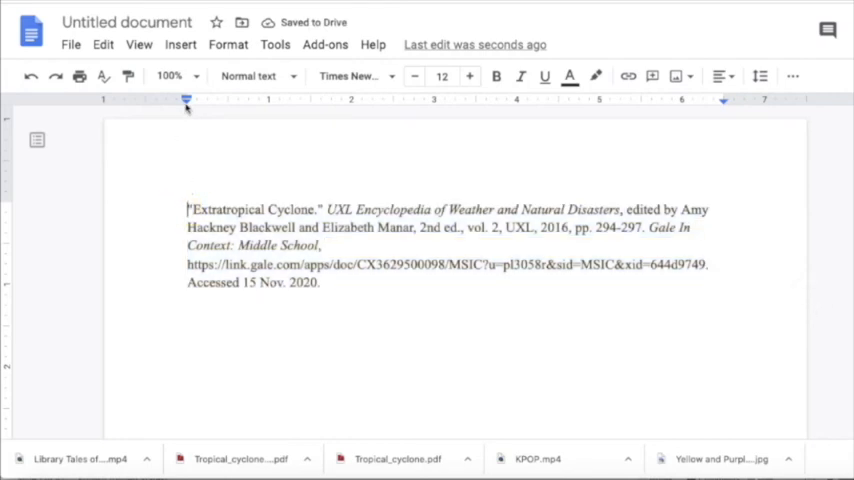
Drag the ruler markers to give the citation a 0.5-inch hanging indent.
{"action": "left_click_drag", "start_coordinate": [186, 103], "coordinate": [232, 103]}
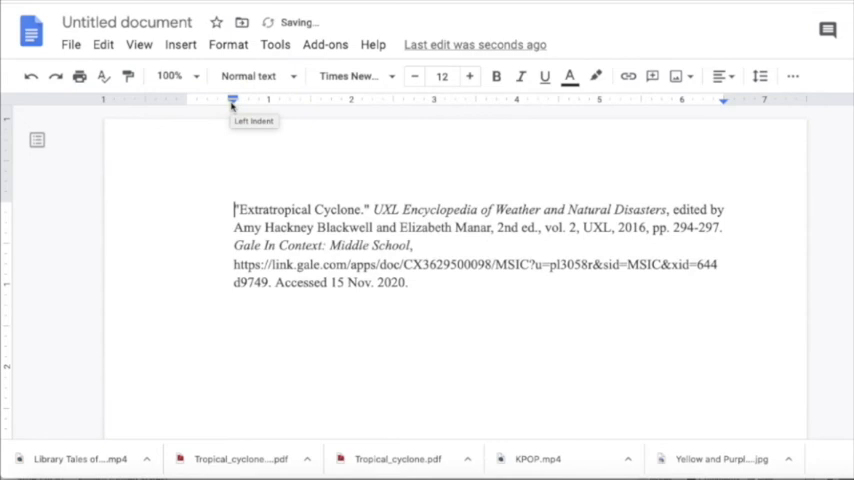
{"action": "left_click_drag", "start_coordinate": [232, 99], "coordinate": [207, 99]}
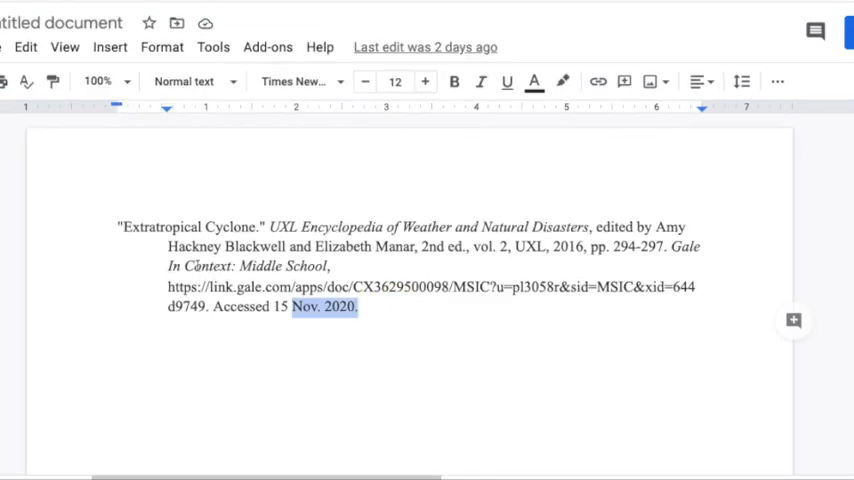
Select all text and set Format > Line spacing to Double.
{"action": "key", "text": "ctrl+a"}
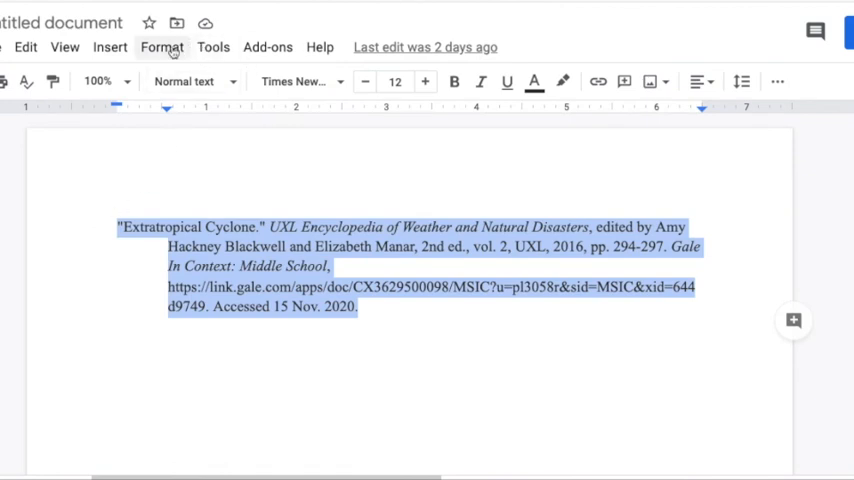
{"action": "left_click", "coordinate": [162, 46]}
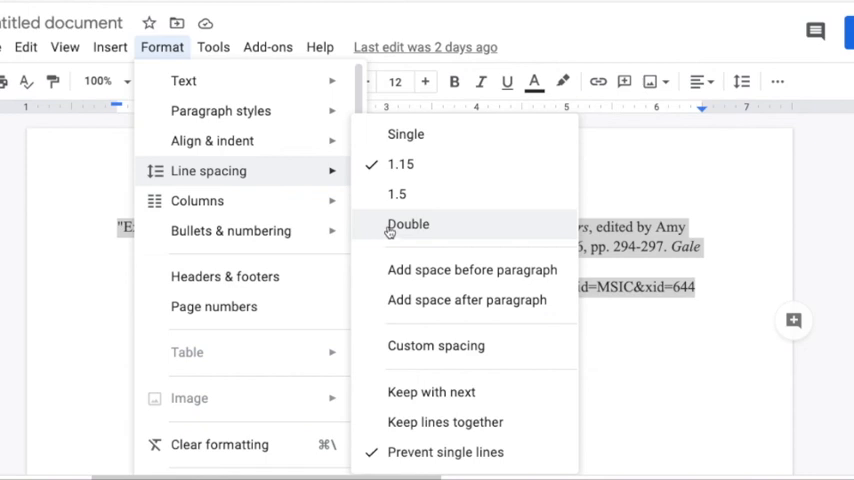
{"action": "left_click", "coordinate": [408, 224]}
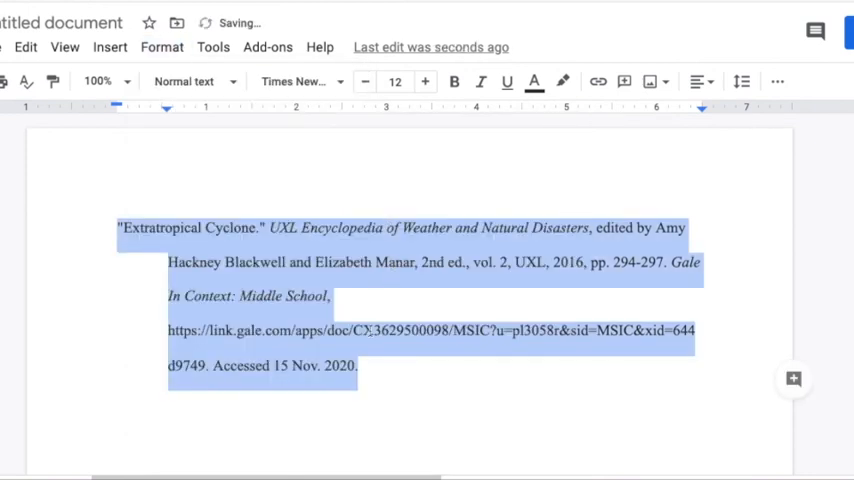
{"action": "left_click", "coordinate": [360, 366]}
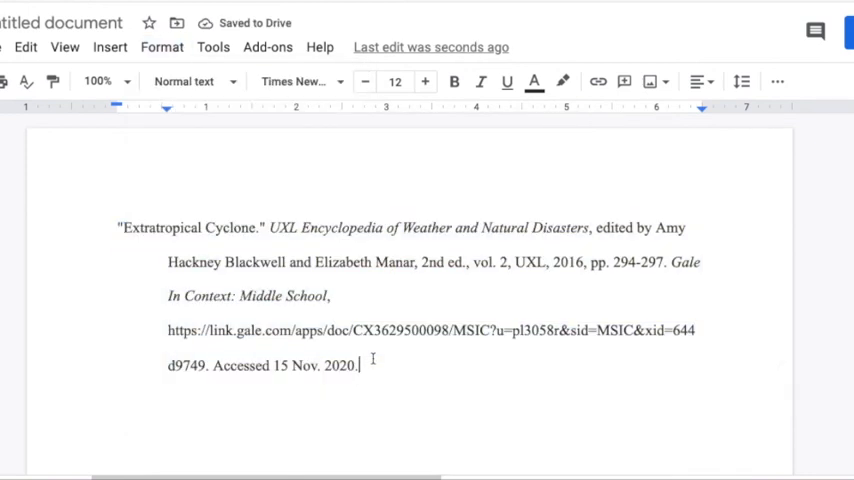